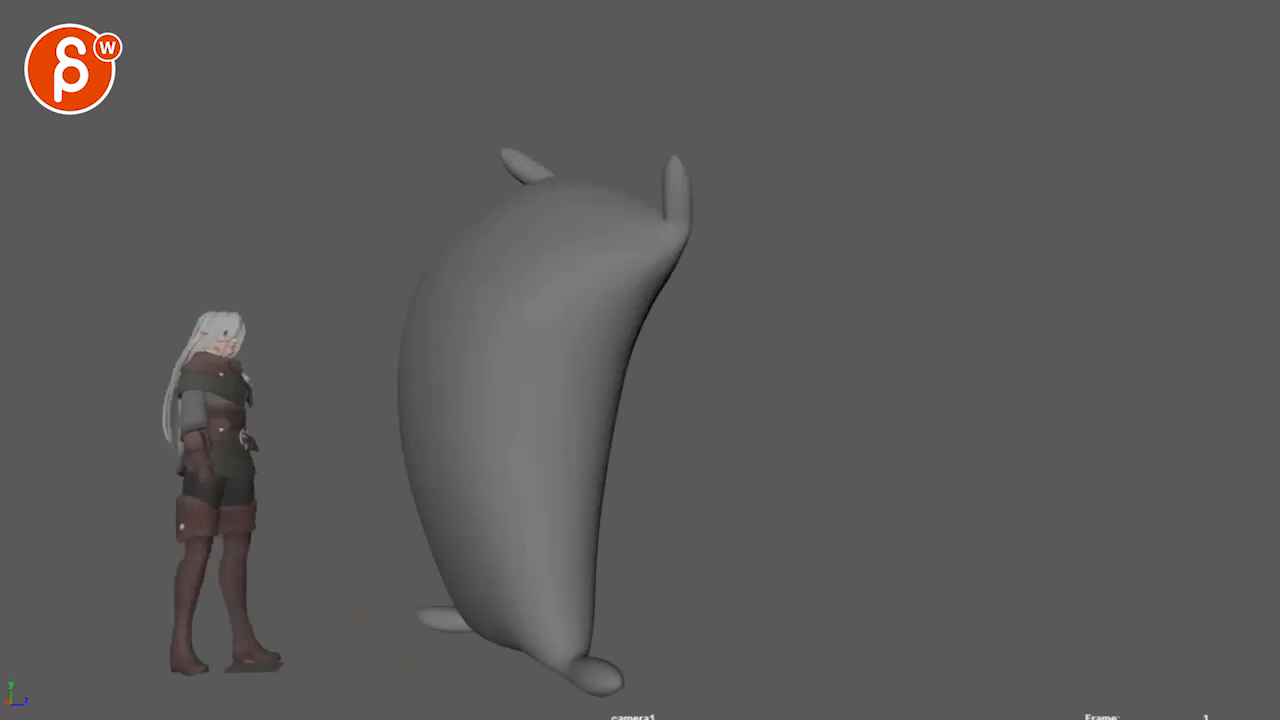
mouse_move(213, 489)
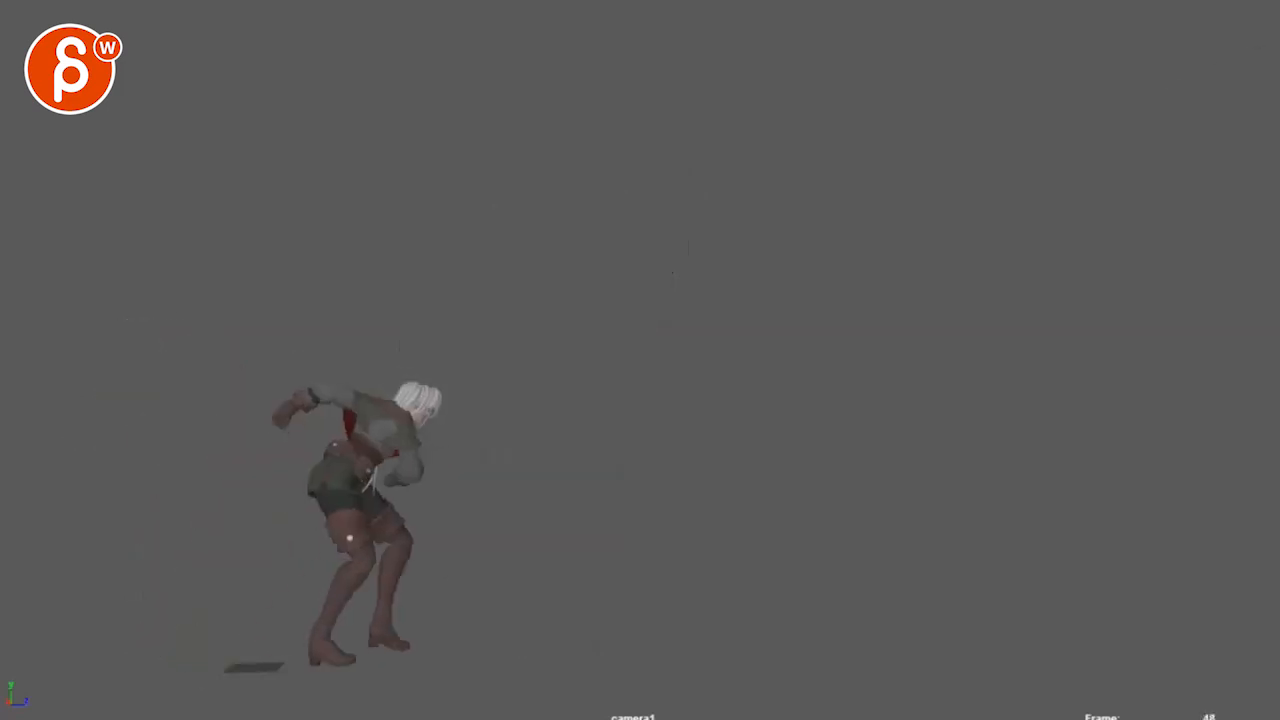
Advance the playblast to the frame where the character punches and the blob recoils.
key("space")
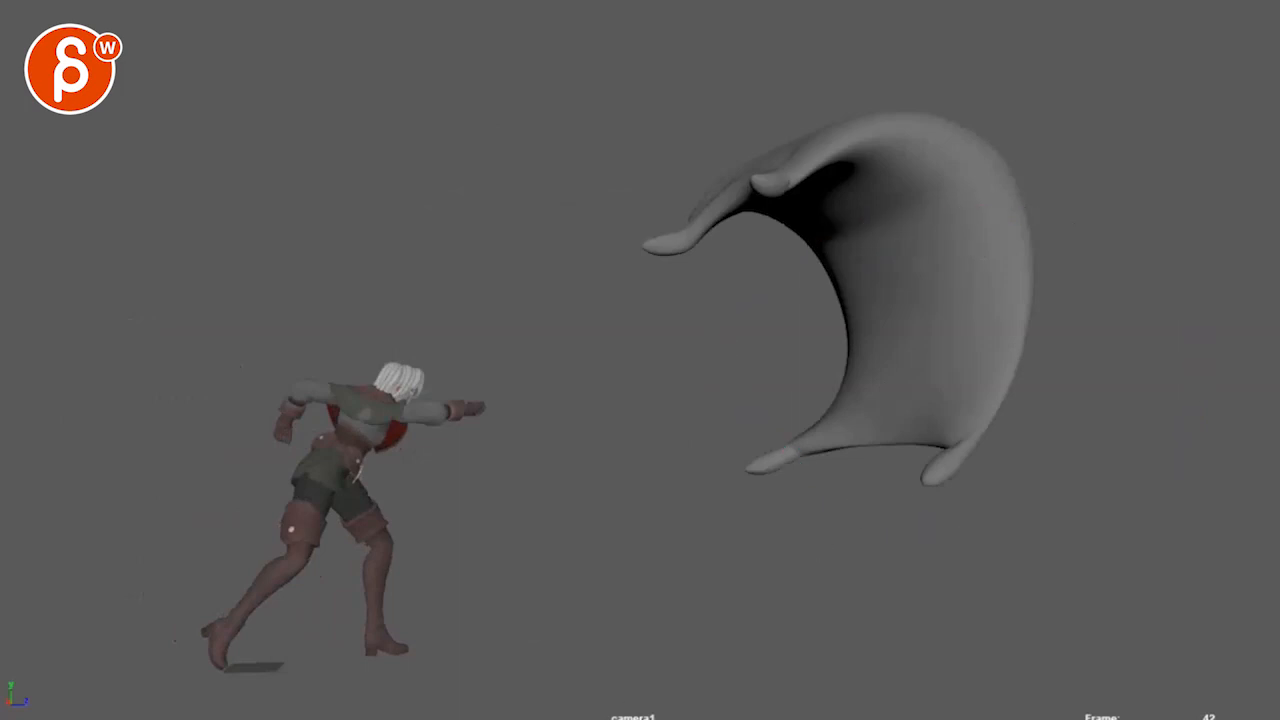